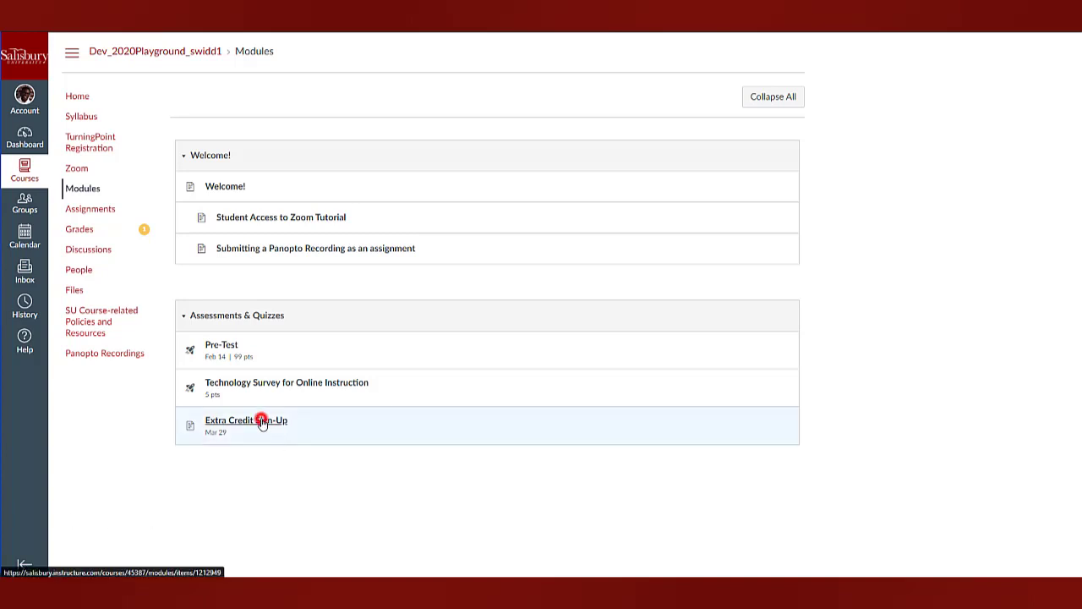
Open the Extra Credit Sign-Up page from the Assessments & Quizzes module
left_click(247, 419)
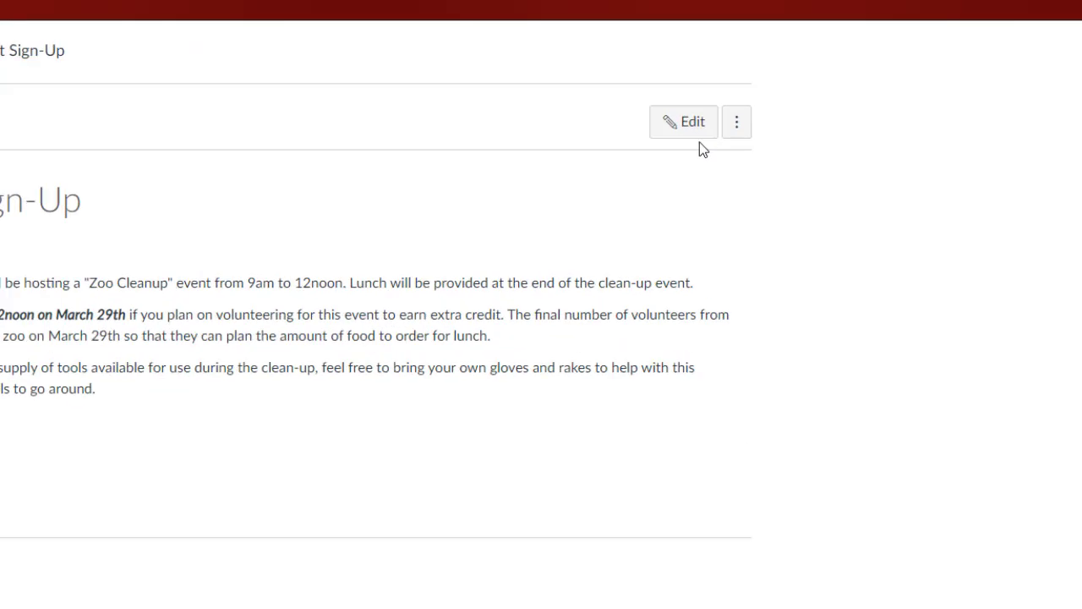
left_click(683, 122)
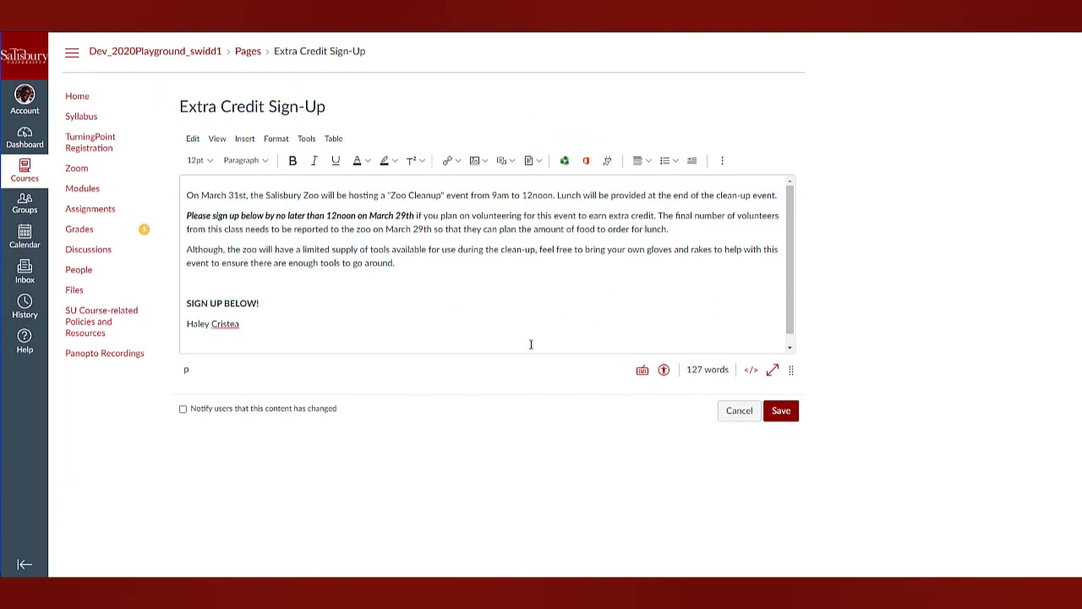
type("Chibuzo Opaigbeogu")
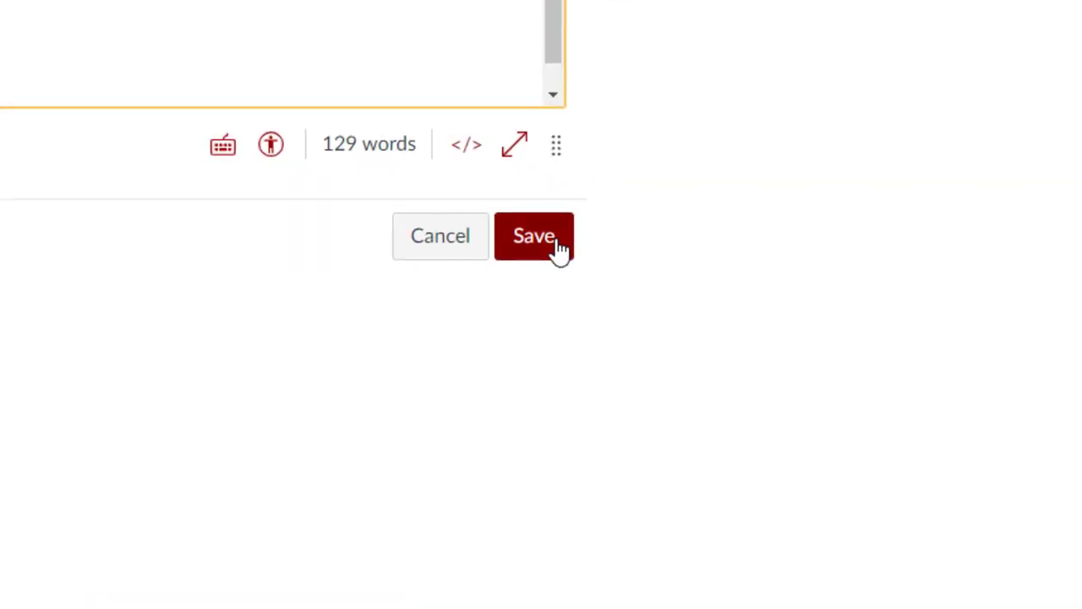
left_click(535, 237)
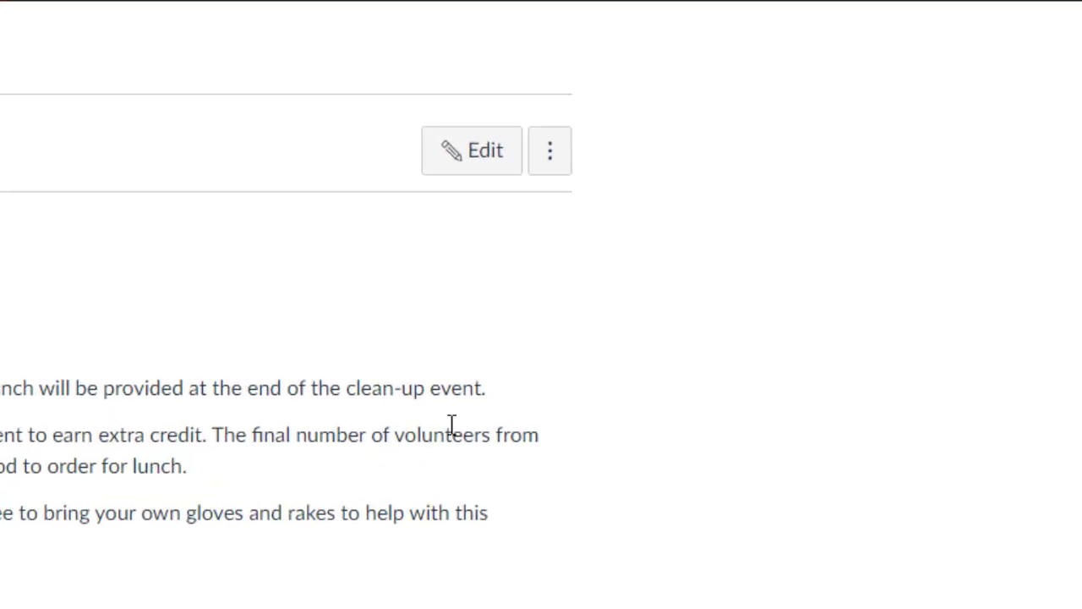
left_click(549, 149)
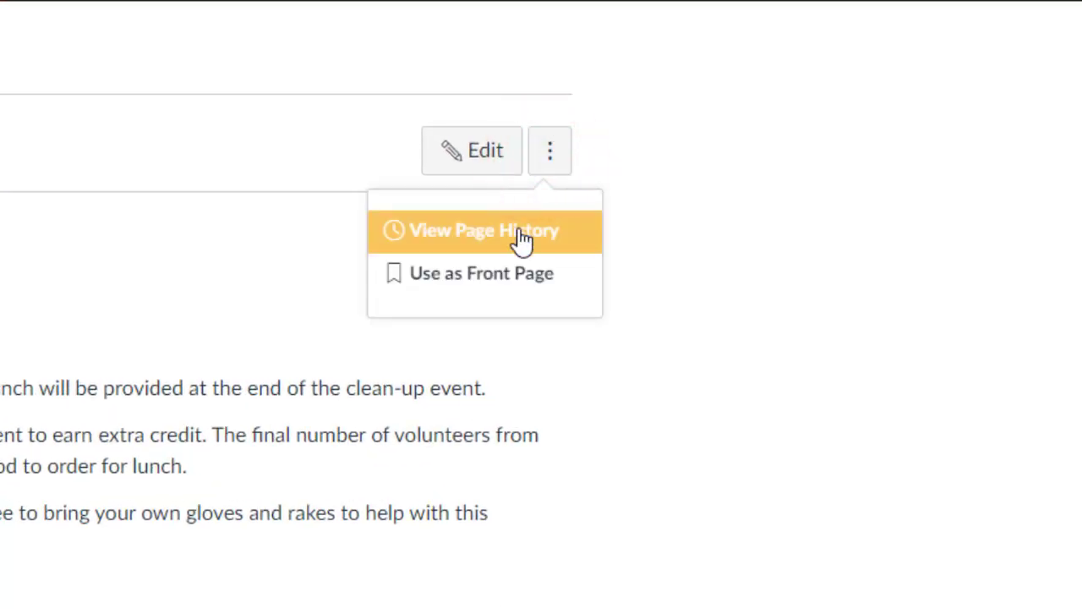
left_click(483, 229)
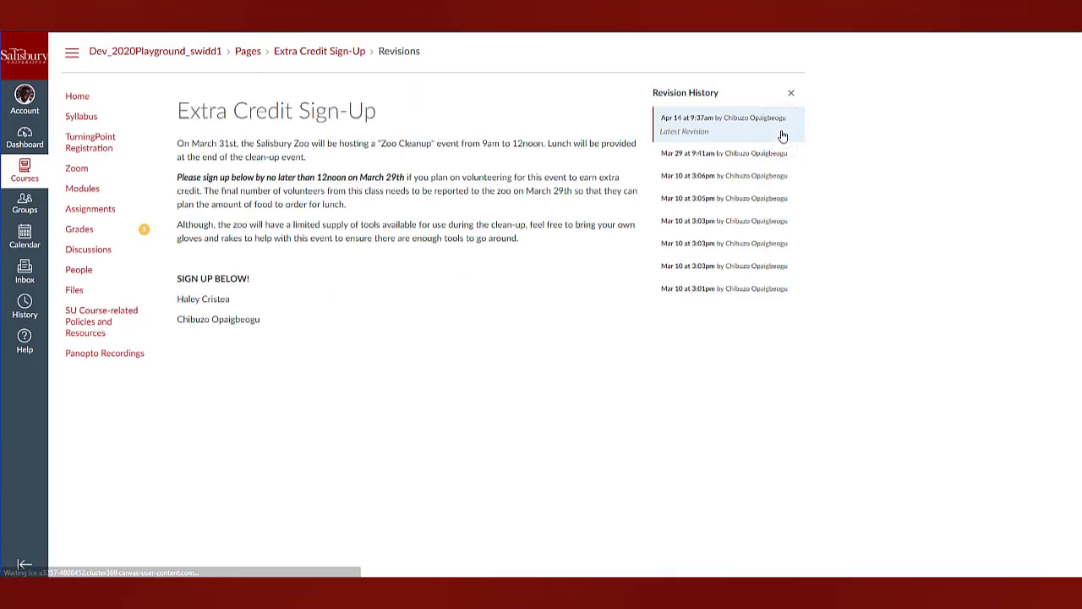
mouse_move(842, 138)
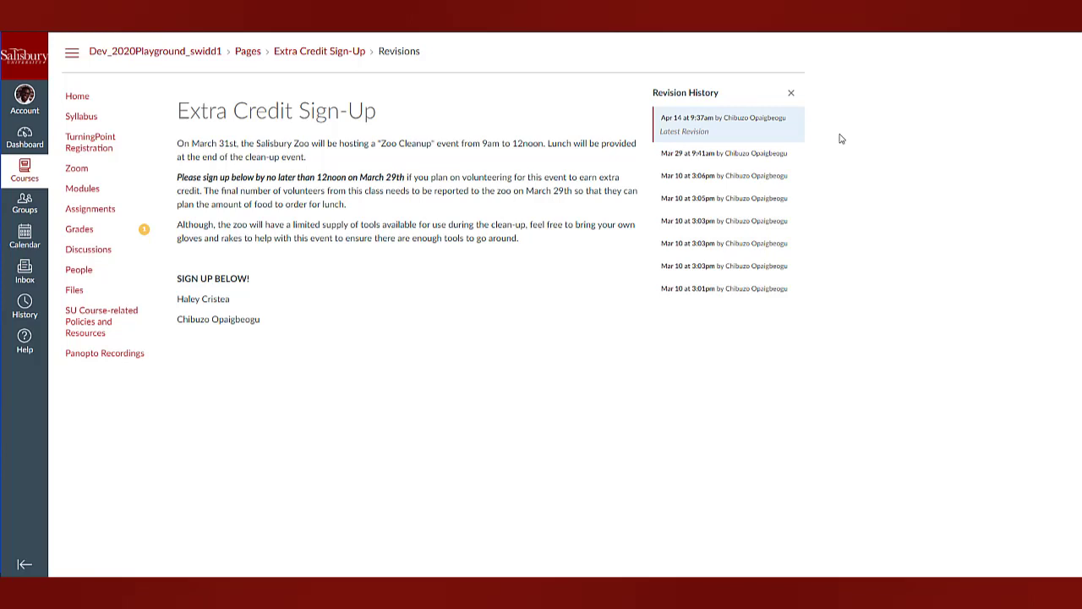
left_click(791, 93)
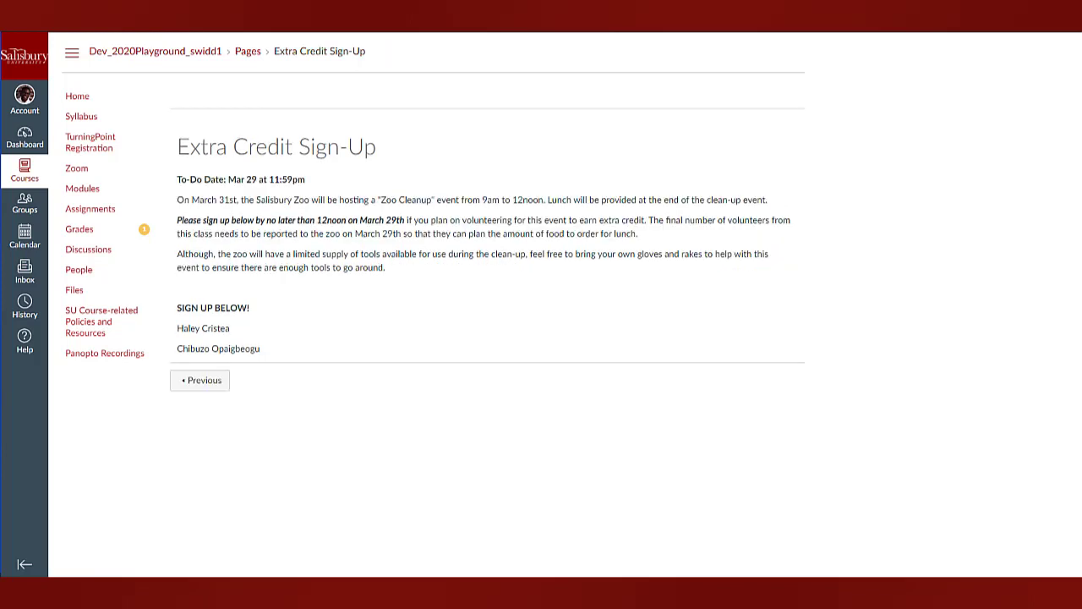